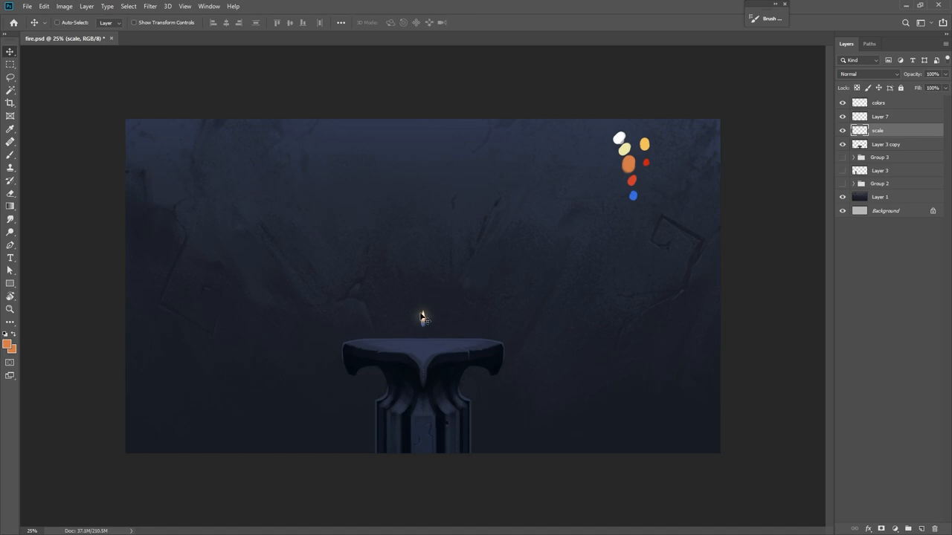
Drag the small candle-flame reference left of the pedestal, then select Layer 7
click(422, 318)
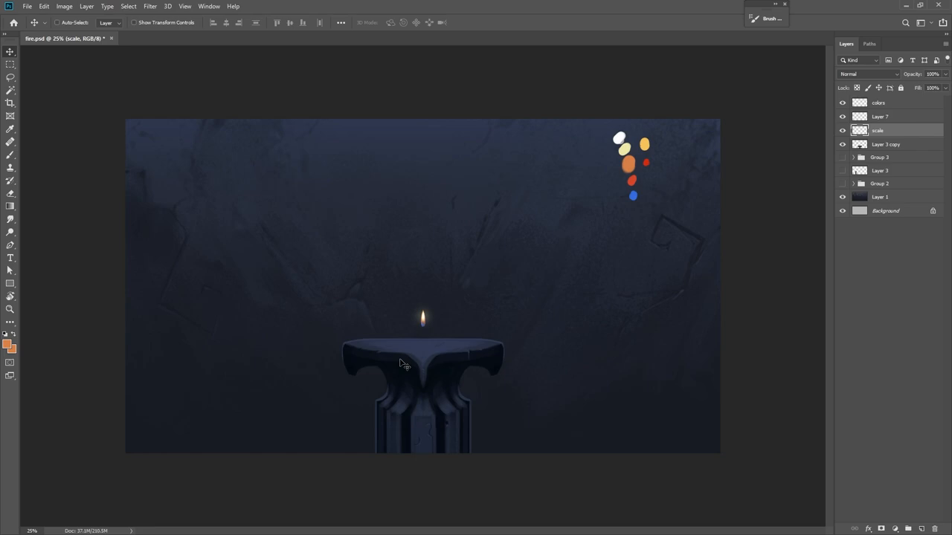
mouse_move(705, 277)
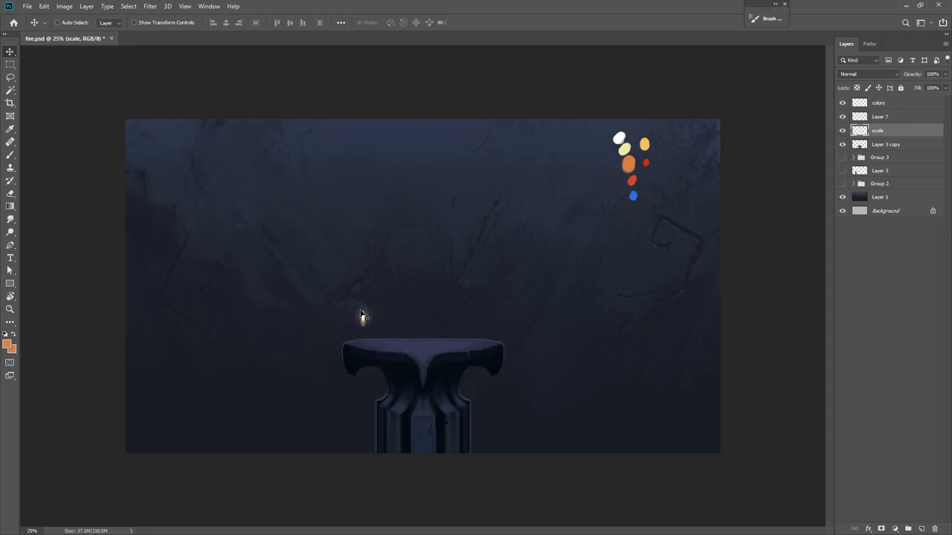
click(879, 116)
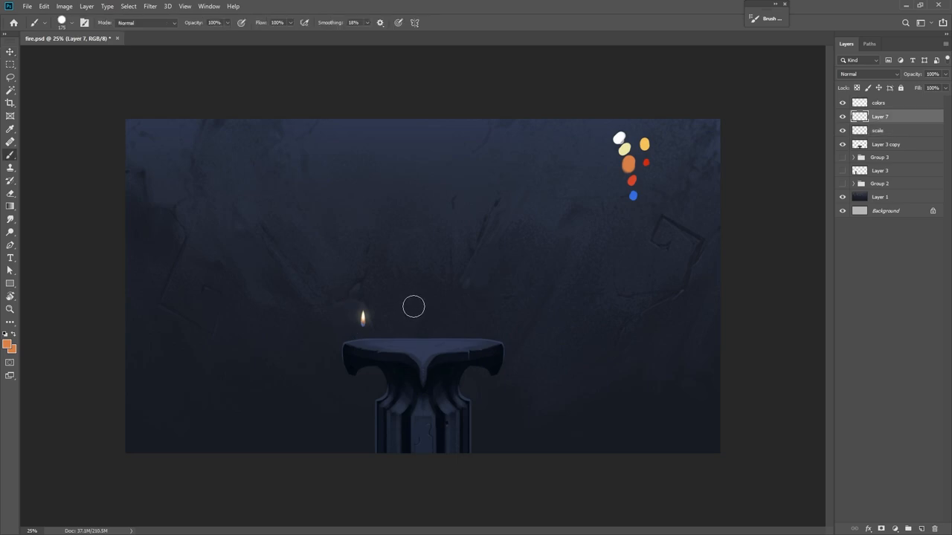
Paint rough orange test strokes above the pedestal on Layer 7
drag(412, 306, 408, 270)
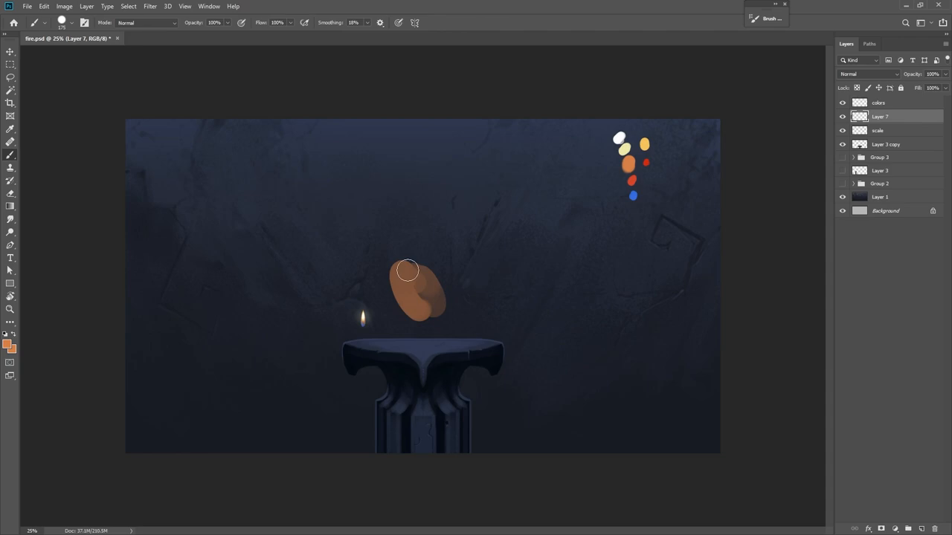
drag(408, 269, 451, 315)
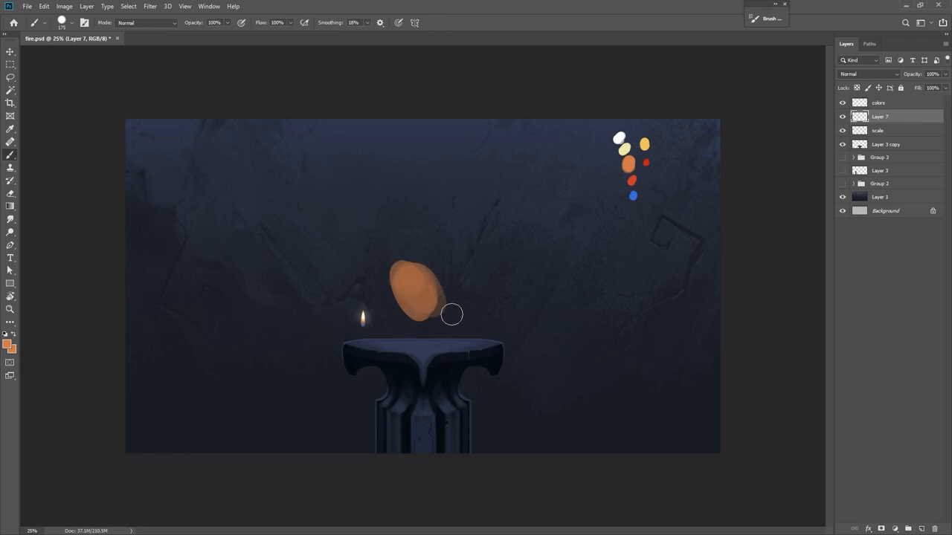
drag(452, 314, 441, 132)
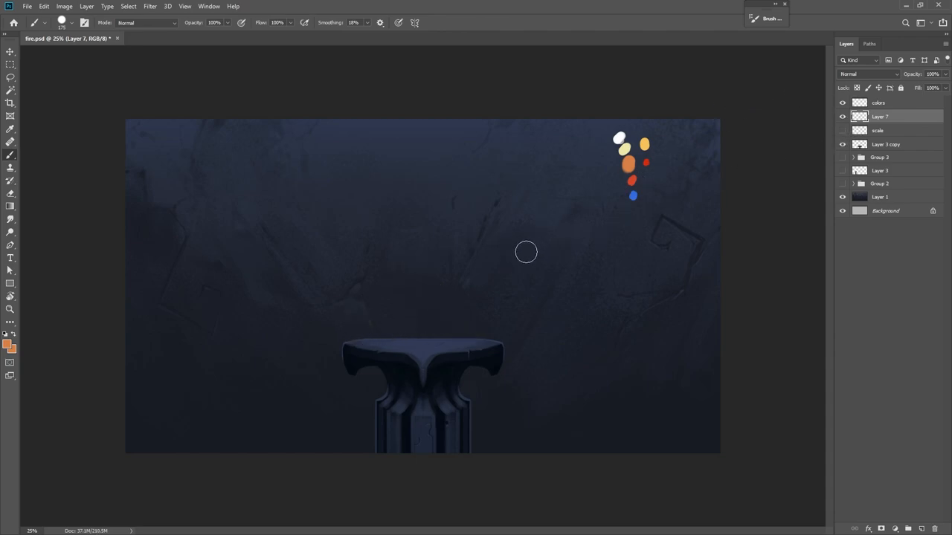
mouse_move(626, 141)
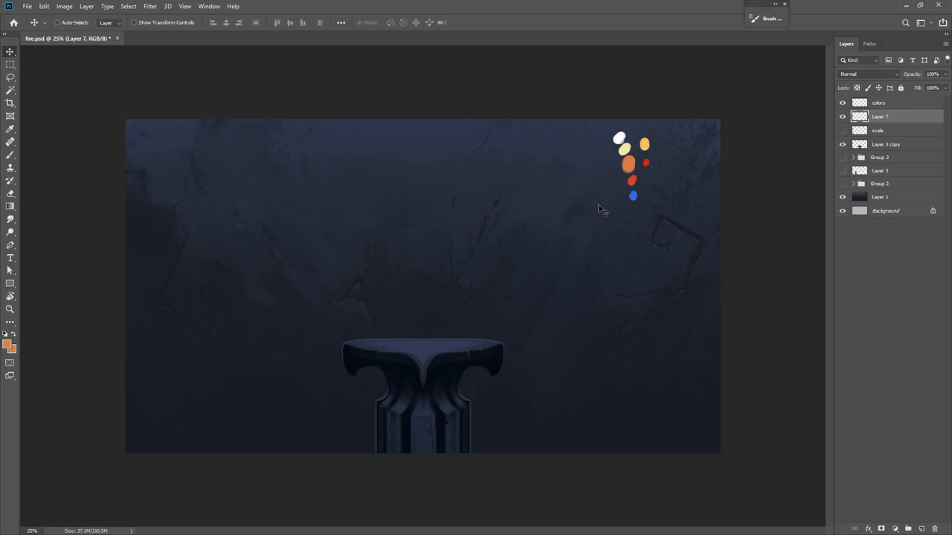
mouse_move(430, 245)
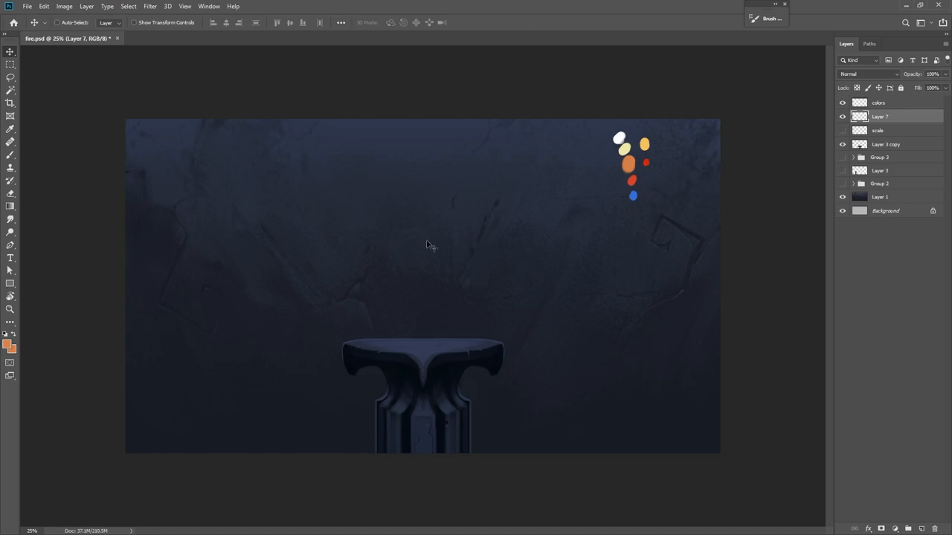
mouse_move(429, 268)
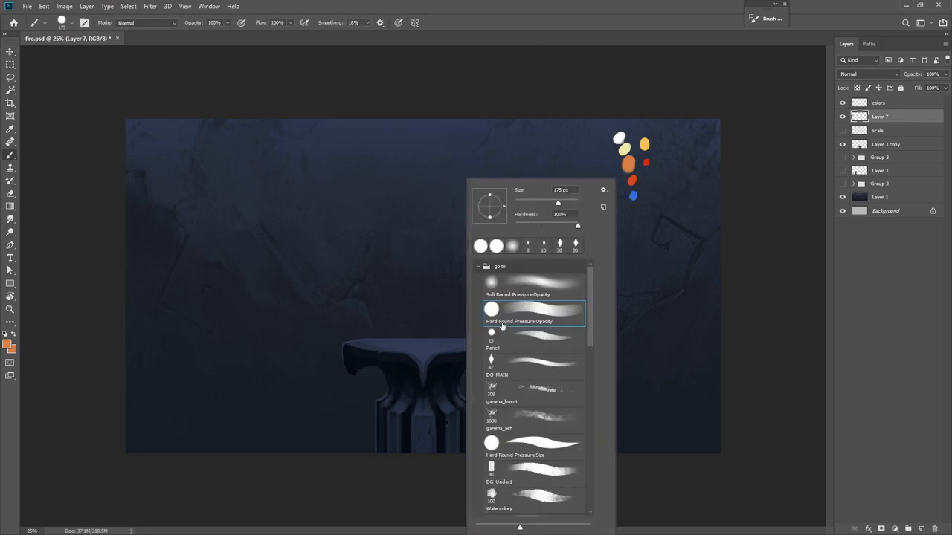
mouse_move(537, 266)
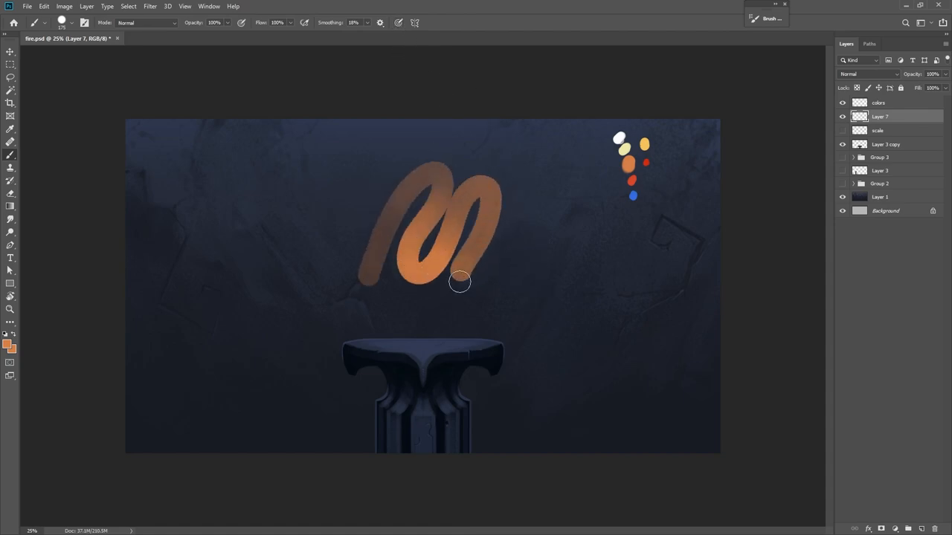
Choose the Hard Round Pressure Opacity brush preset
click(753, 18)
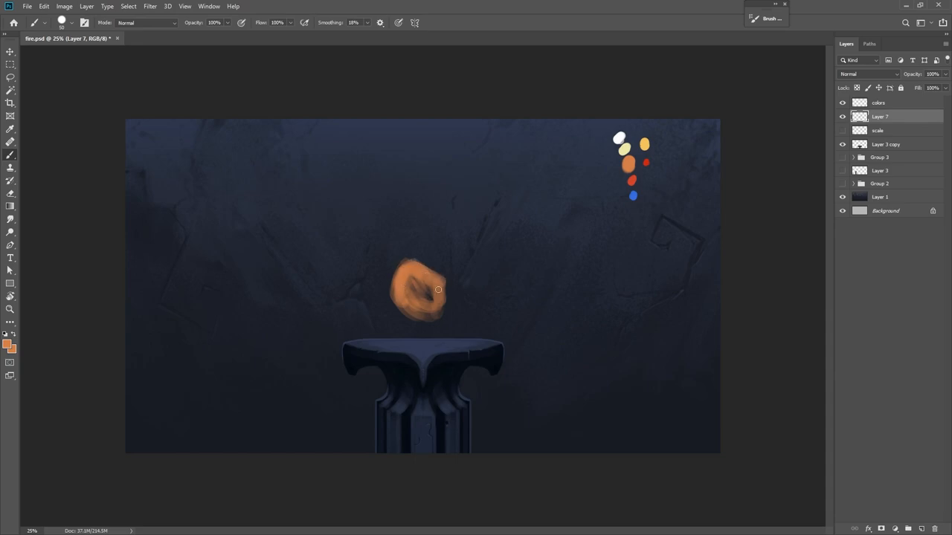
Fill a solid orange flame body down to the pedestal and soften its top edge
drag(438, 289, 434, 307)
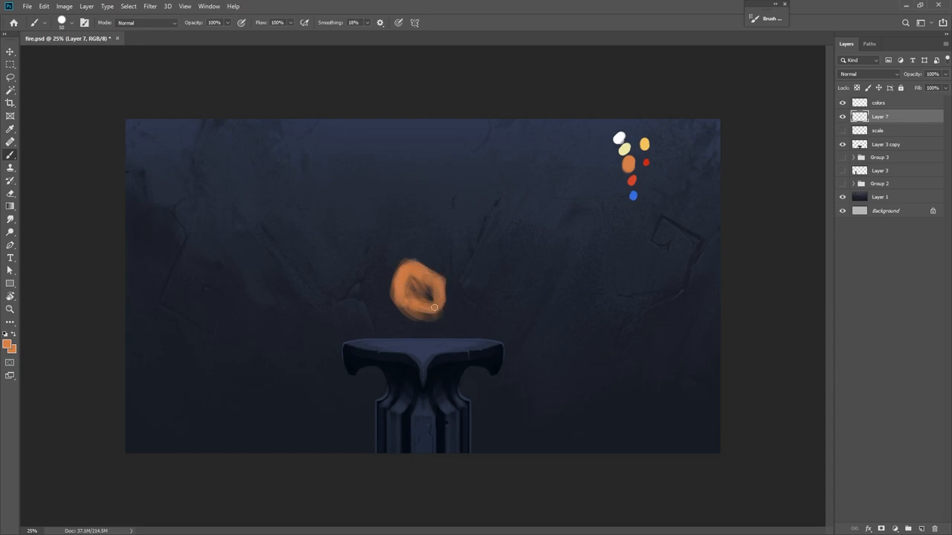
drag(435, 308, 417, 313)
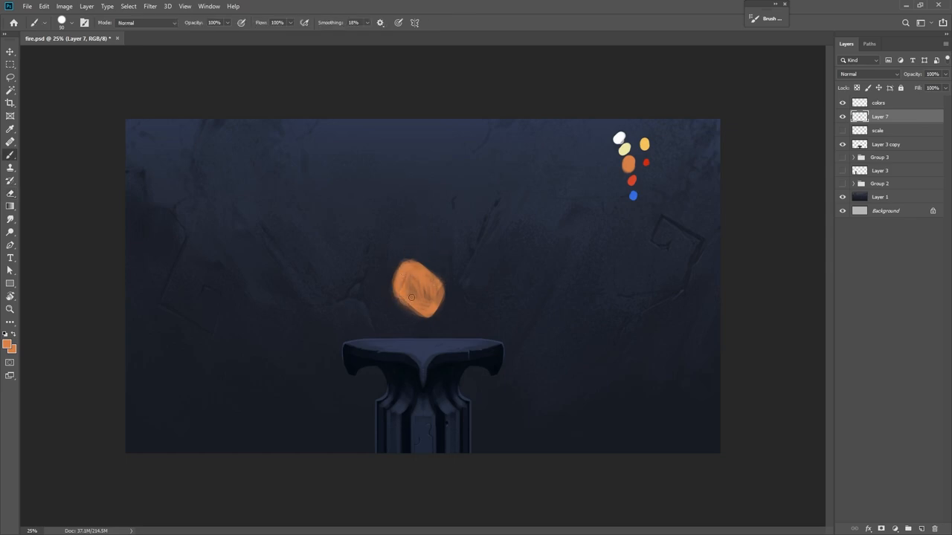
click(10, 52)
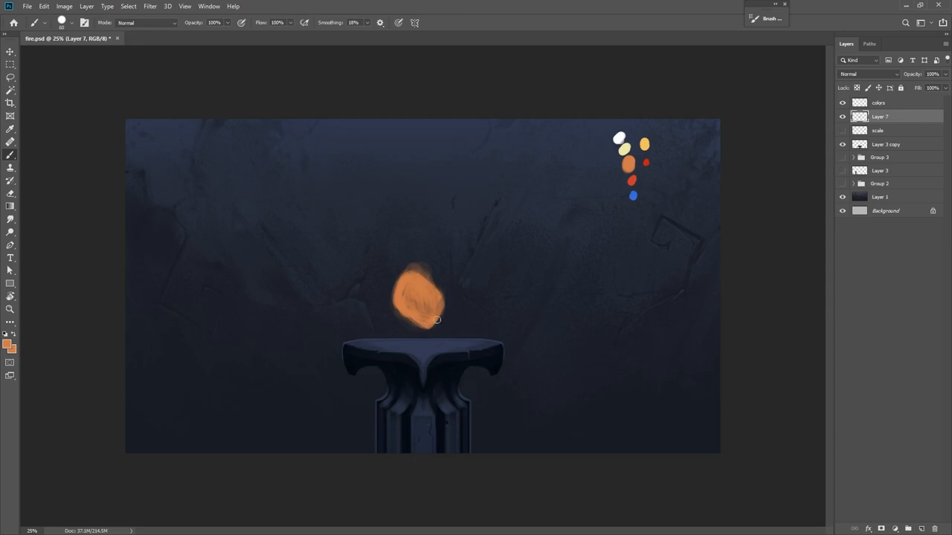
drag(420, 305, 450, 186)
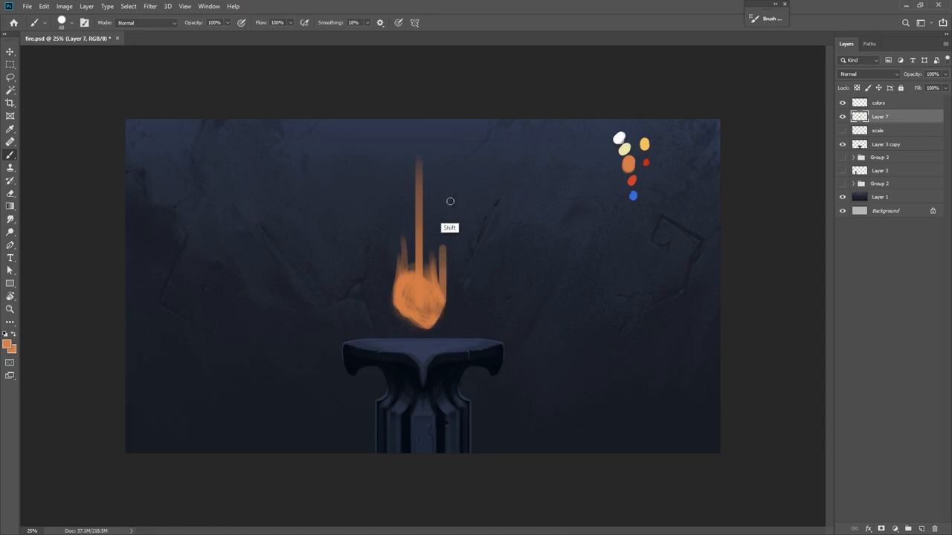
Pull orange streaks upward into a tall column with tongue-shaped tips
drag(449, 201, 440, 289)
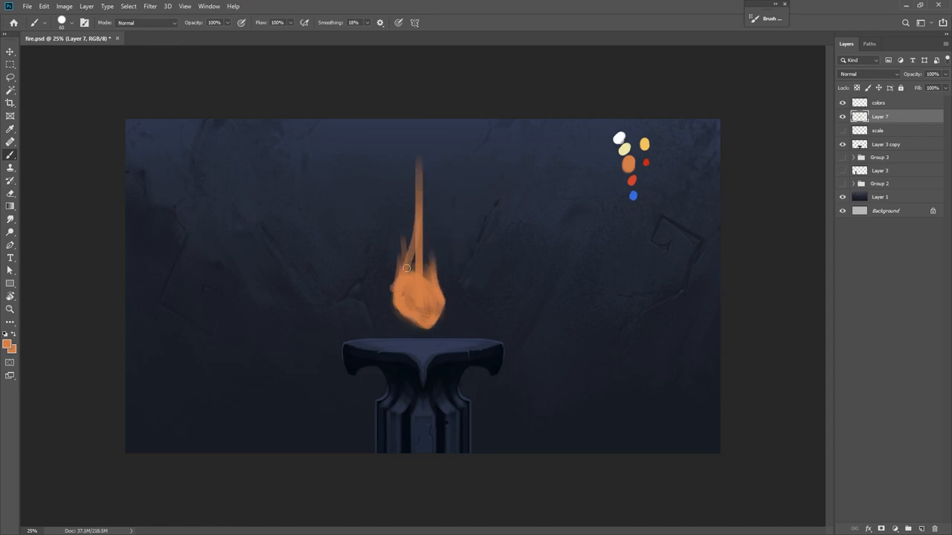
drag(407, 269, 401, 140)
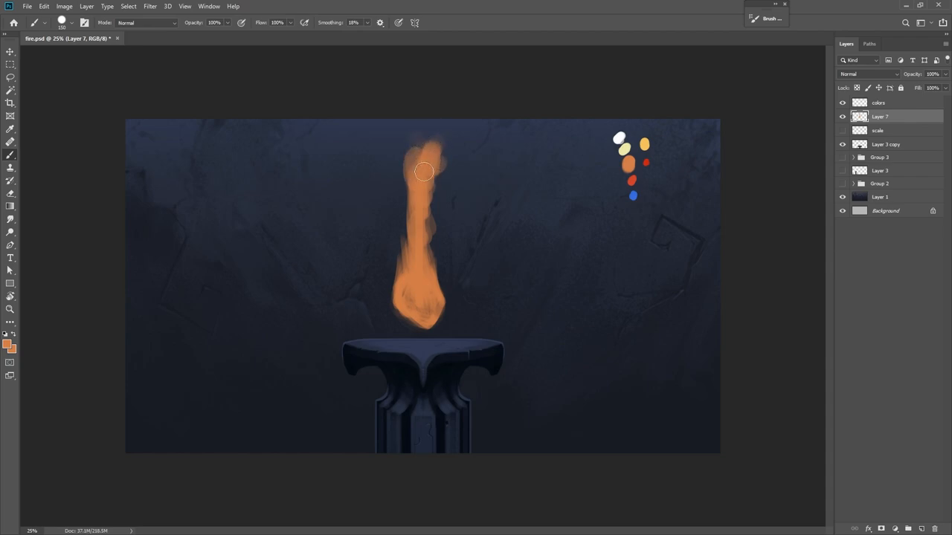
drag(424, 172, 428, 254)
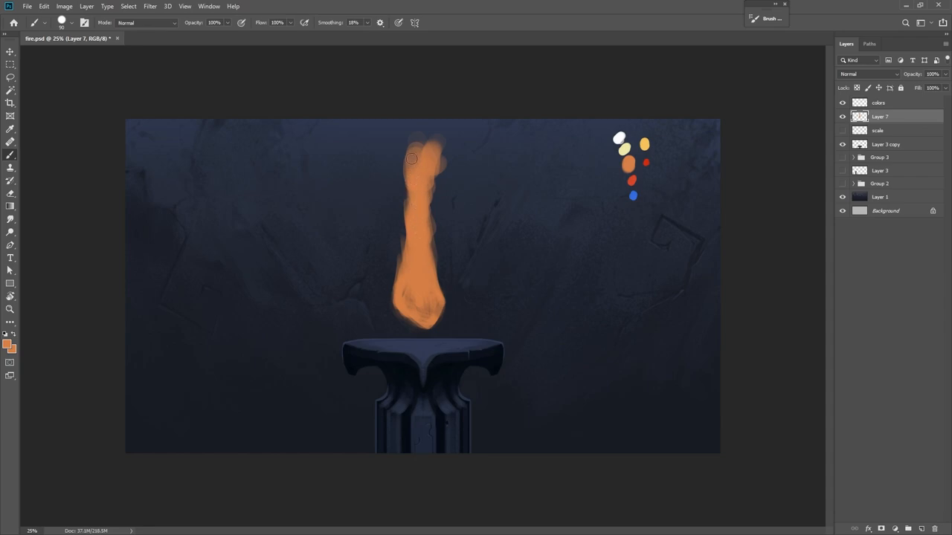
drag(412, 157, 454, 167)
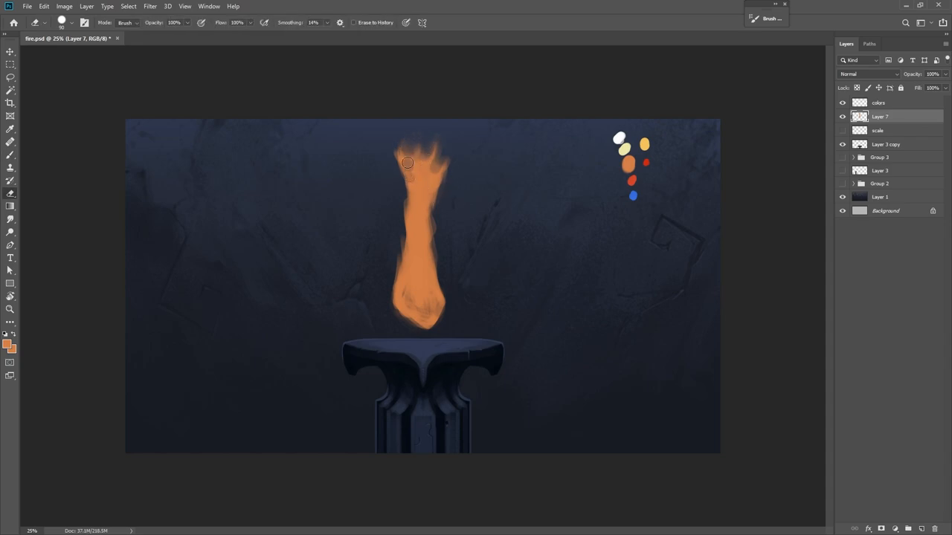
Erase dark gaps into the upper part of the flame
drag(408, 162, 433, 196)
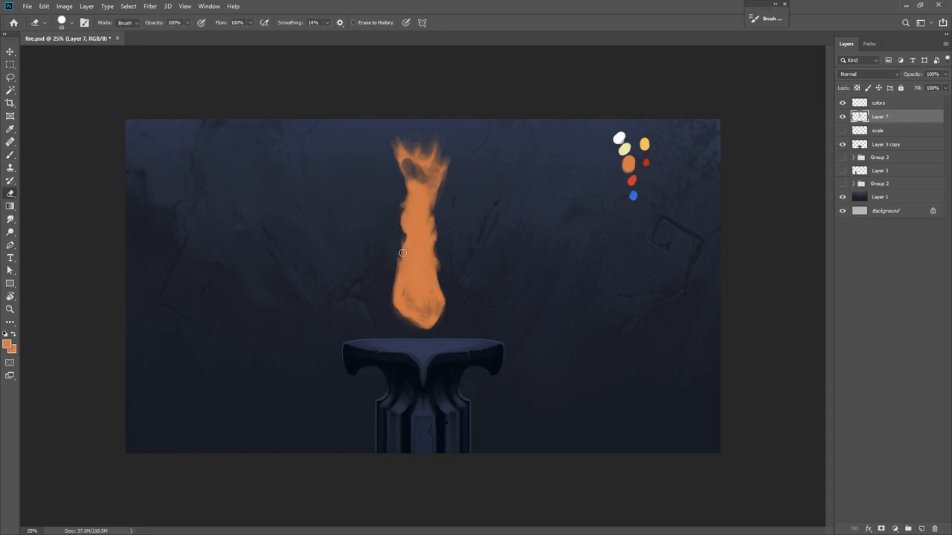
mouse_move(398, 250)
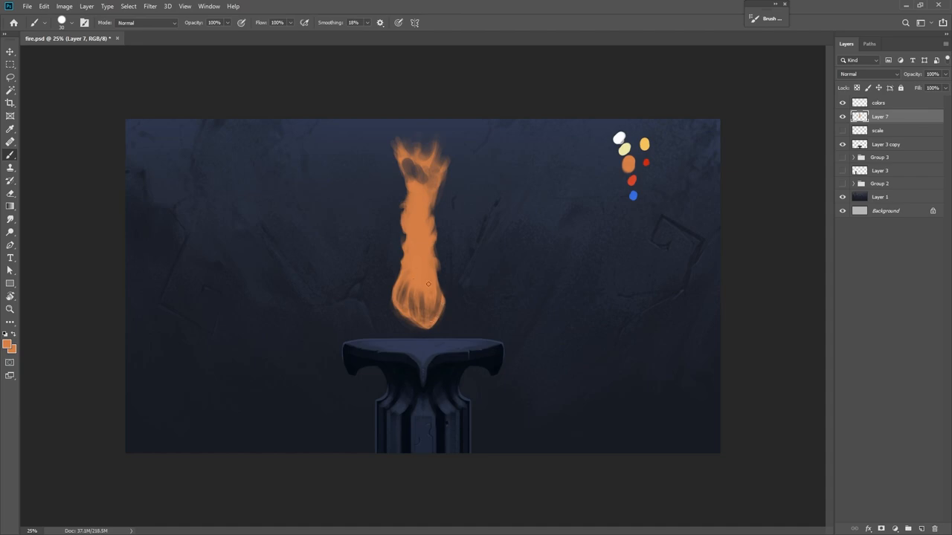
mouse_move(396, 247)
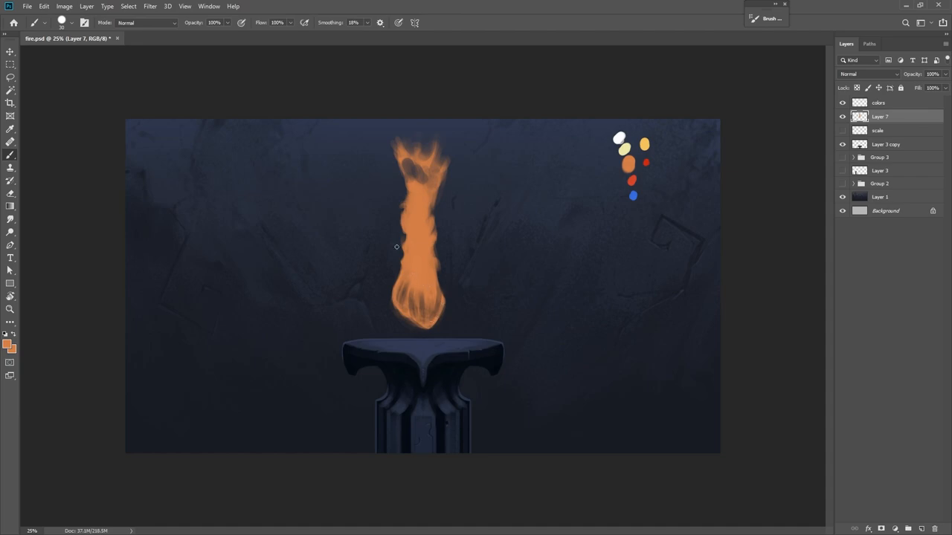
Switch tools in the toolbar to keep sculpting wispy flame strands
click(10, 129)
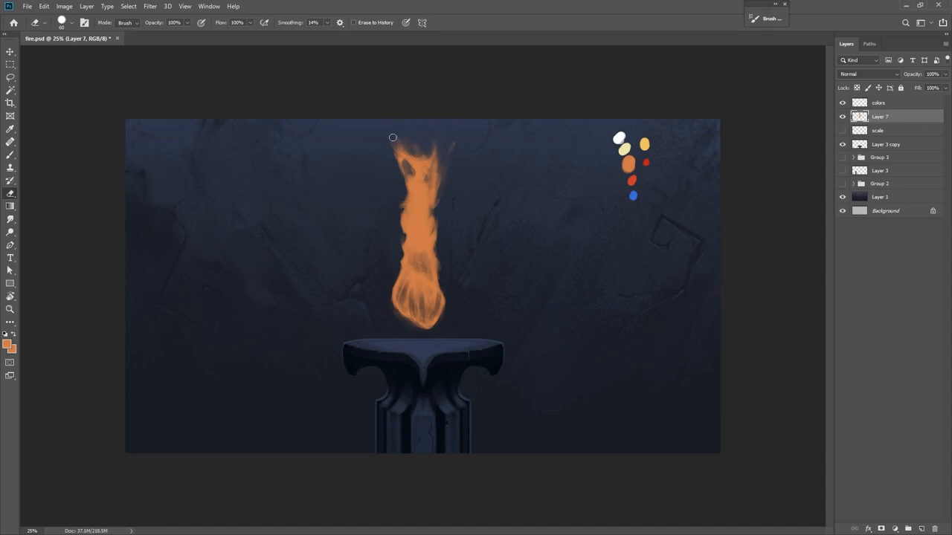
Erase ragged wisps and gaps into the flame's upper edge
drag(392, 137, 416, 173)
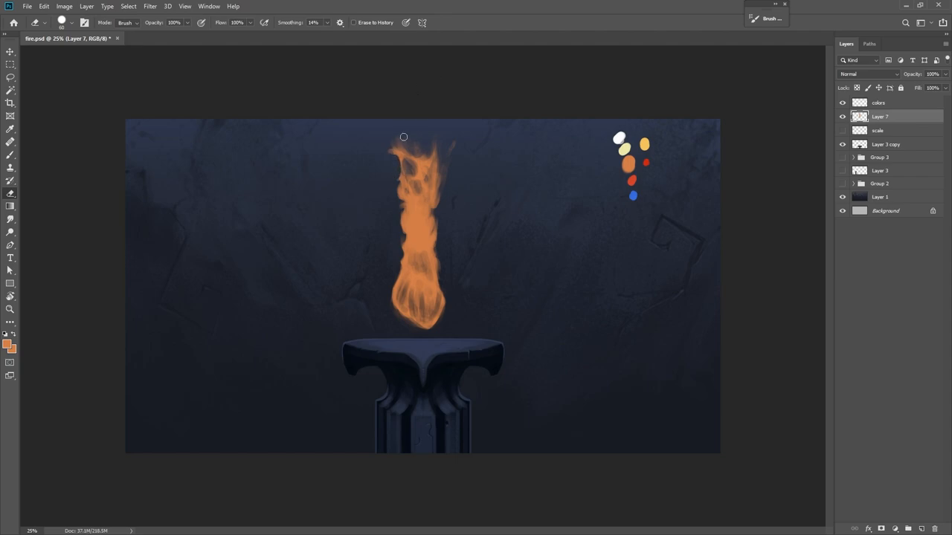
drag(403, 137, 400, 183)
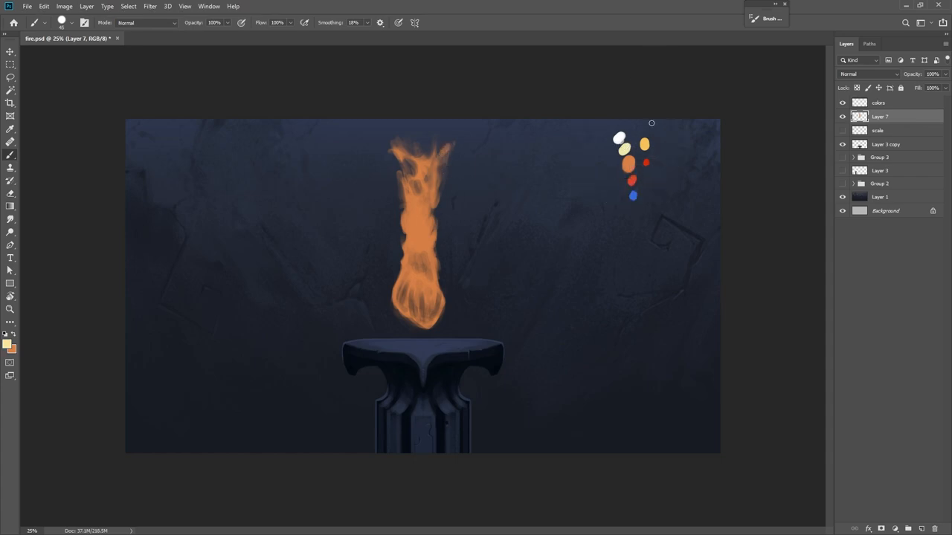
mouse_move(426, 223)
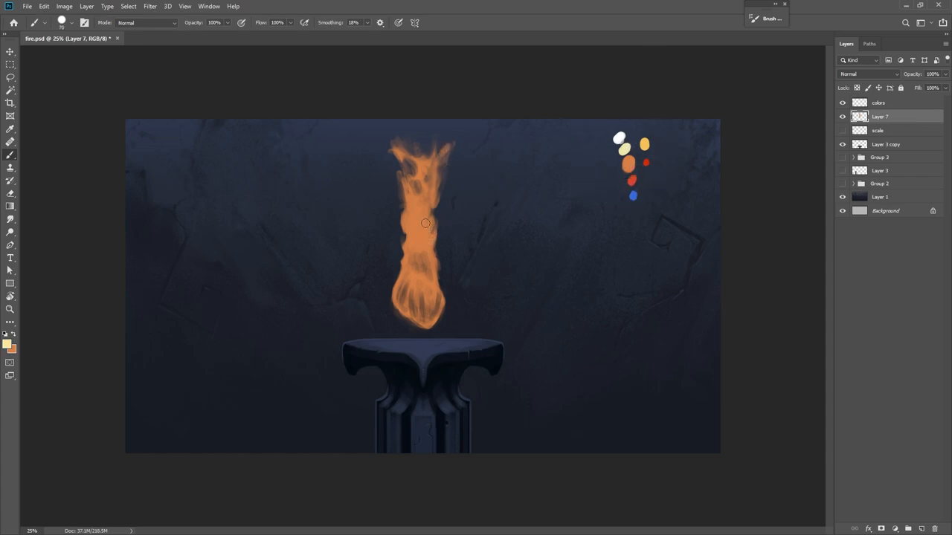
Paint a pale cream core up the flame's centre and into its upper tips
click(363, 312)
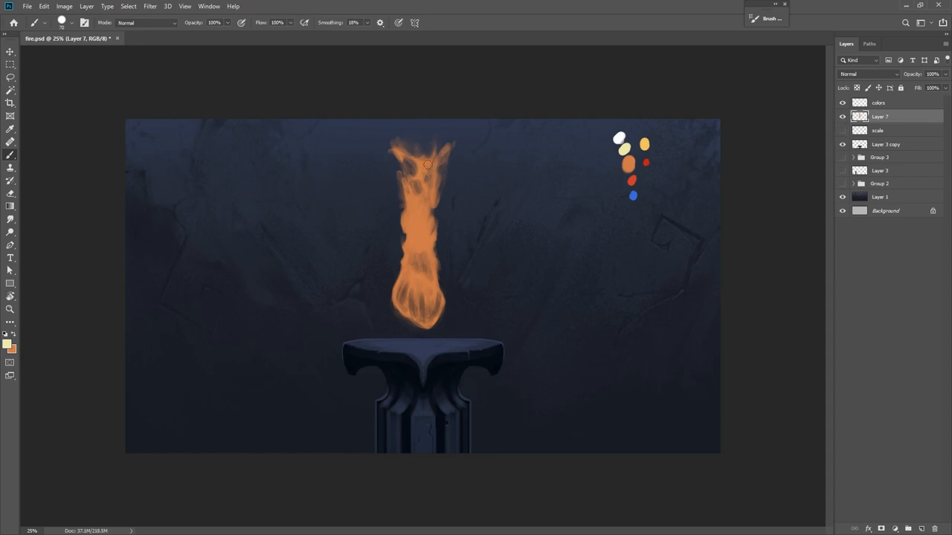
mouse_move(427, 247)
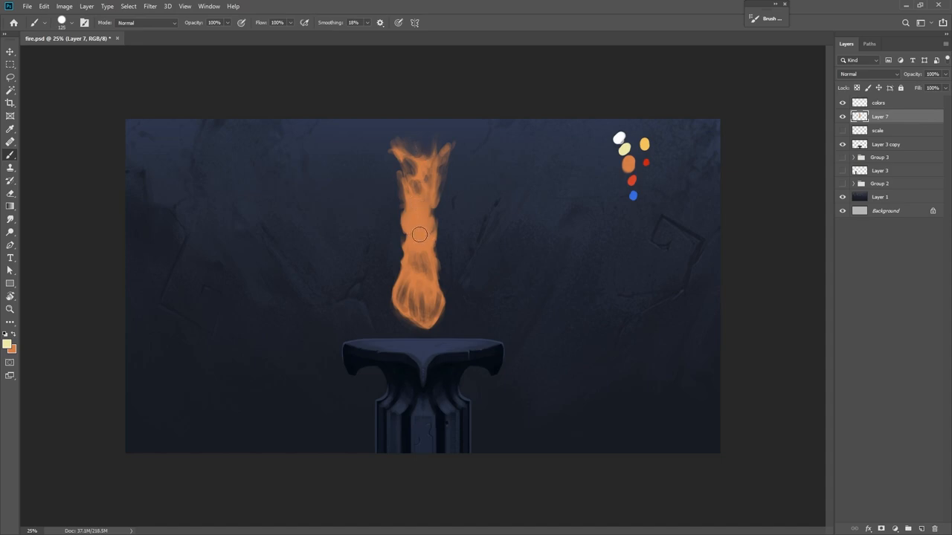
drag(418, 235, 424, 200)
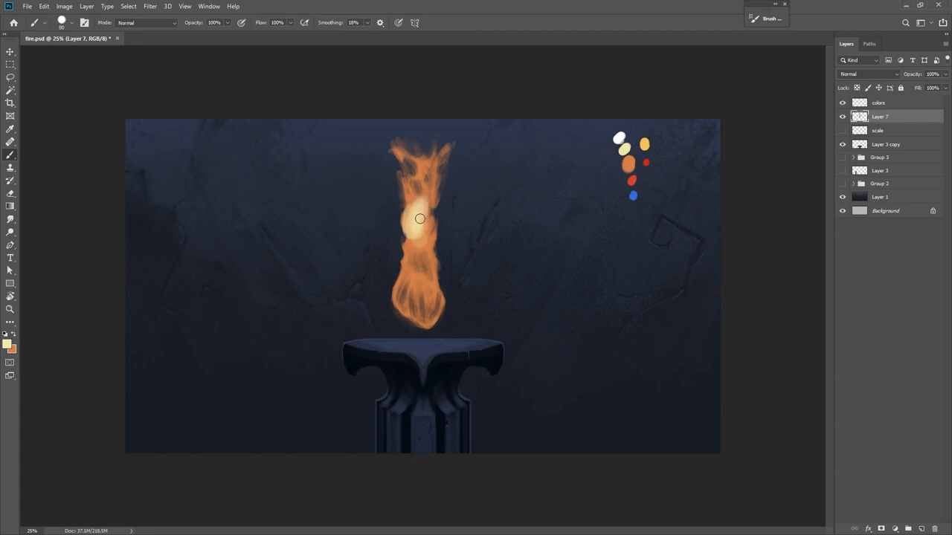
drag(419, 218, 431, 229)
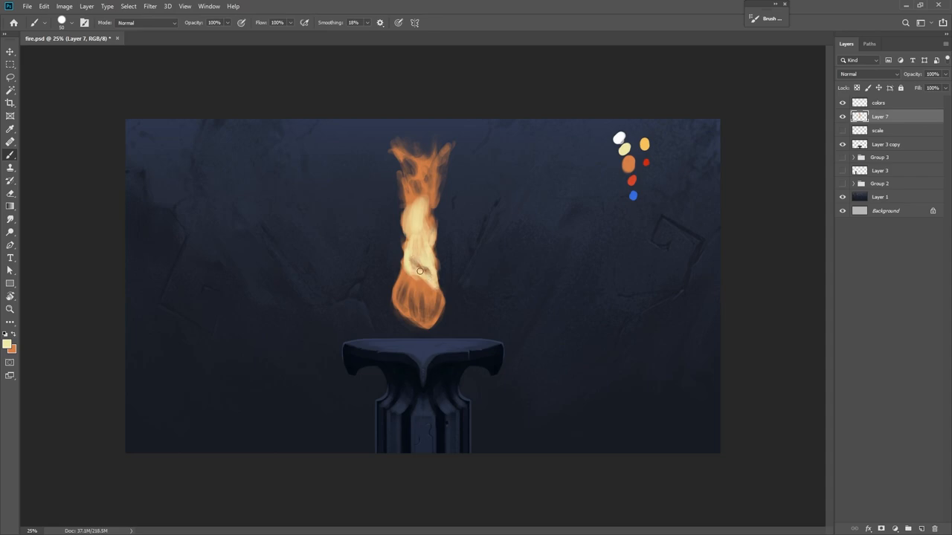
drag(419, 271, 432, 292)
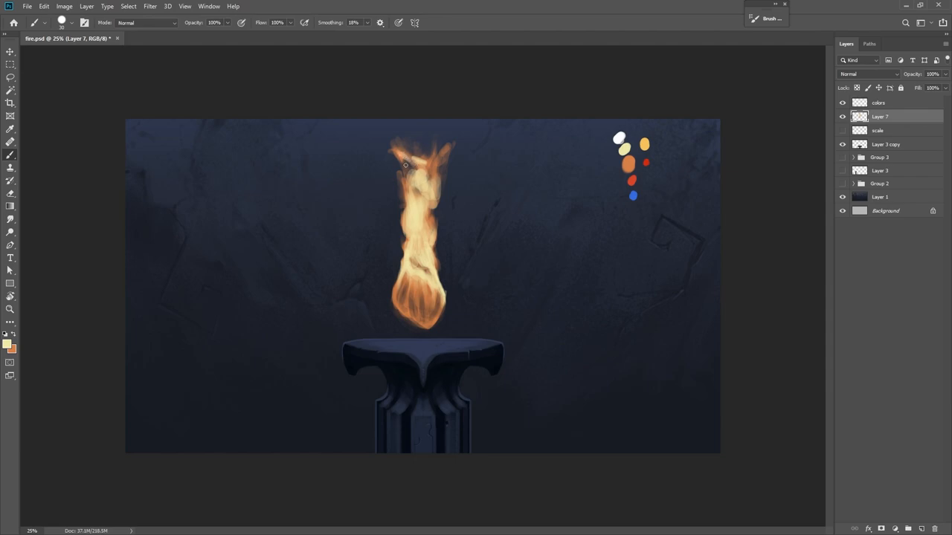
drag(405, 163, 437, 148)
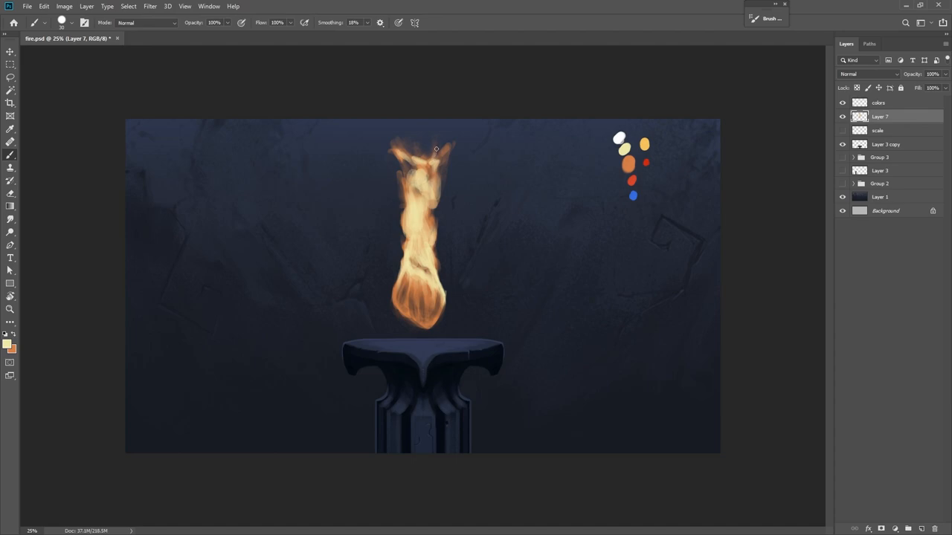
drag(437, 149, 423, 216)
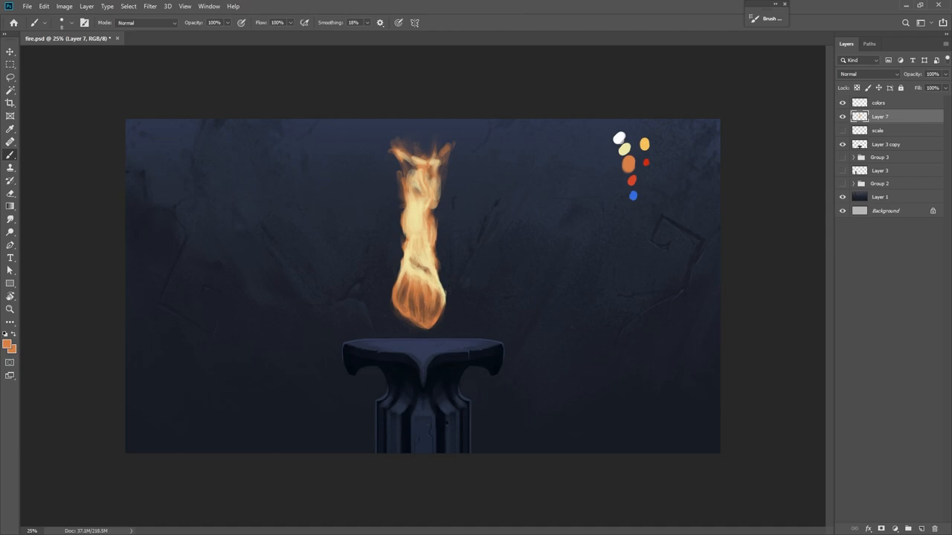
Pick an orange foreground colour for reshaping the flame tips
click(432, 275)
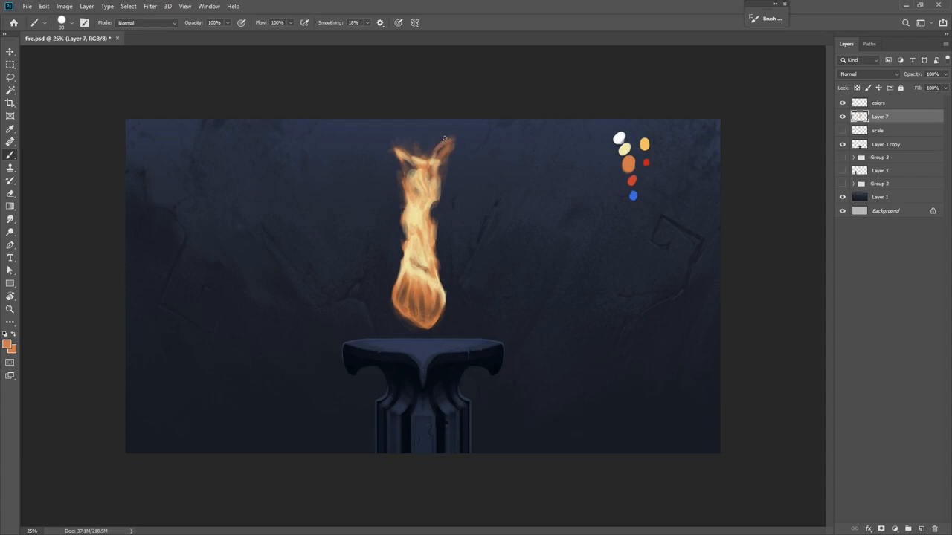
Shape the orange flame tips, erase stray bits at the top, and brighten the core with pale yellow
drag(444, 138, 425, 166)
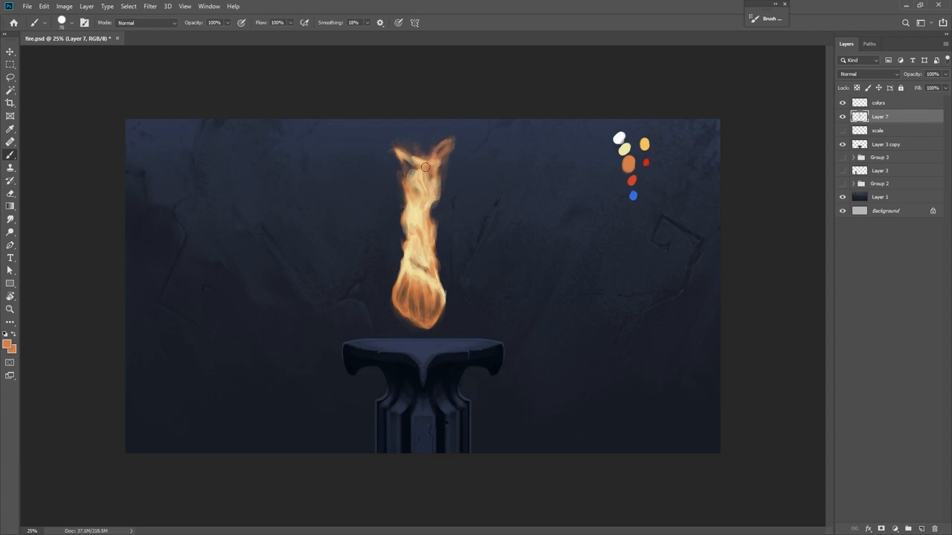
drag(426, 167, 402, 147)
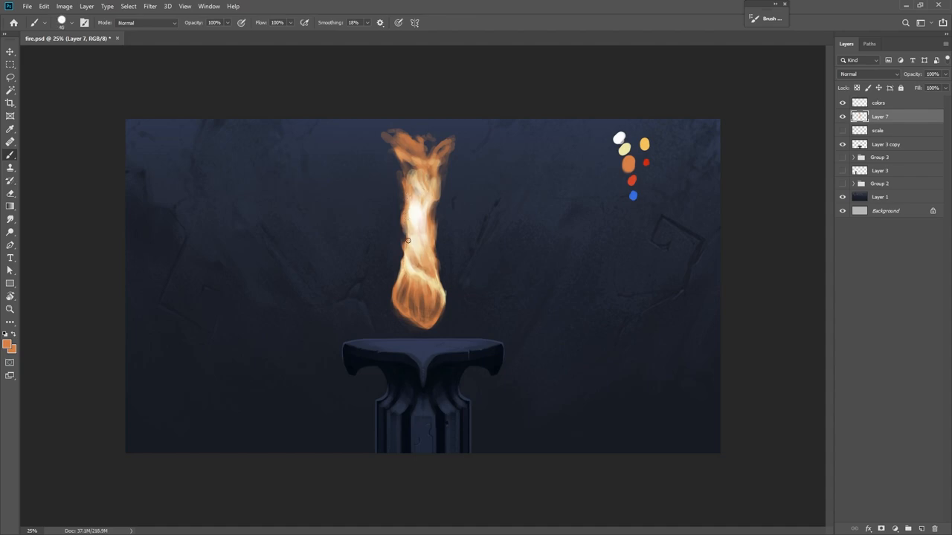
mouse_move(437, 194)
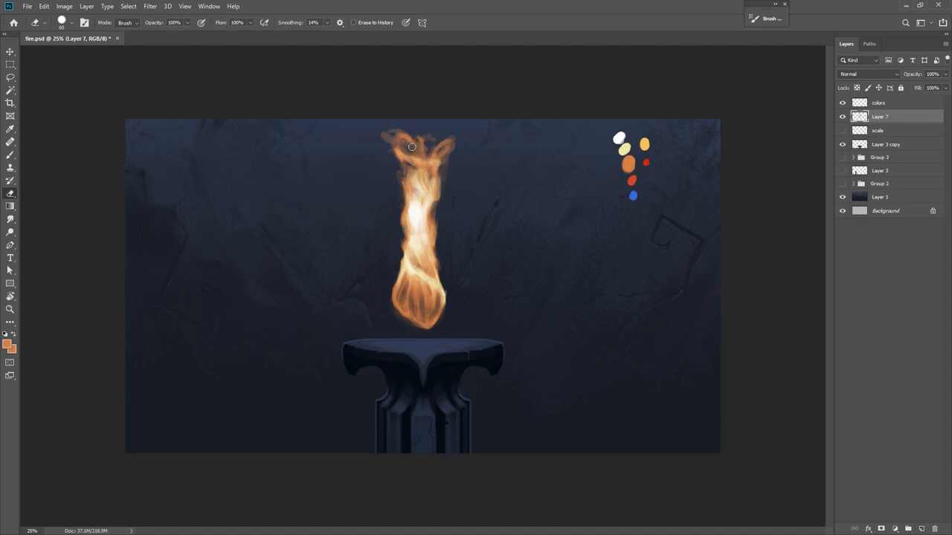
drag(411, 147, 456, 148)
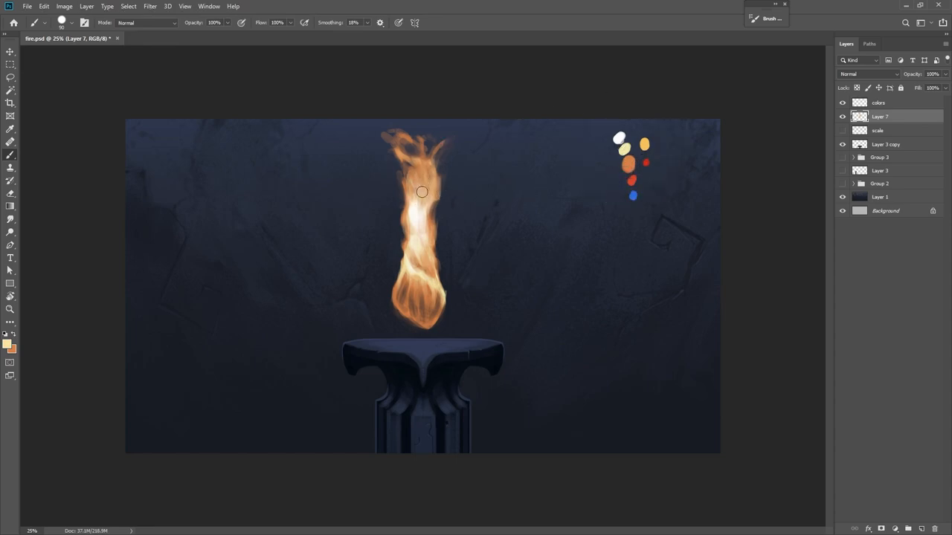
drag(421, 192, 423, 211)
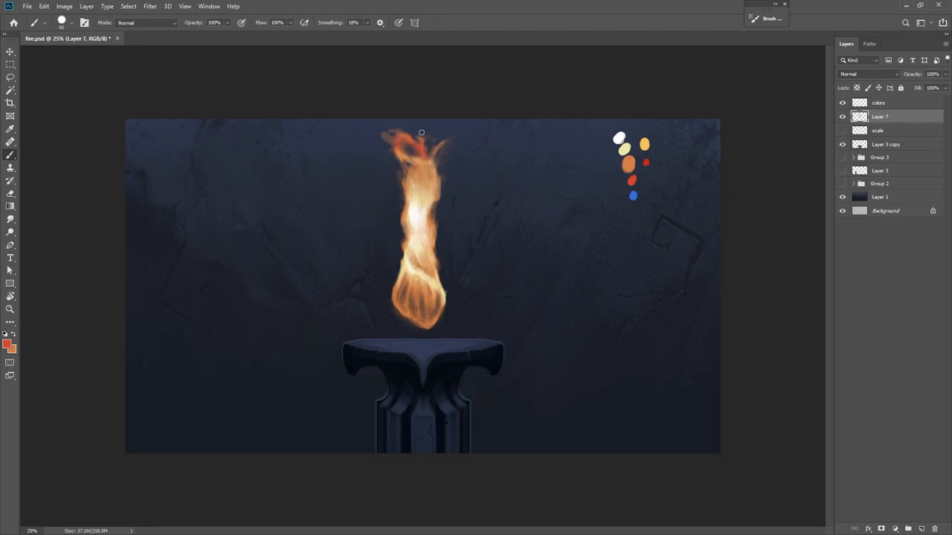
Paint a red stroke over the flame's top tongues
drag(422, 132, 436, 153)
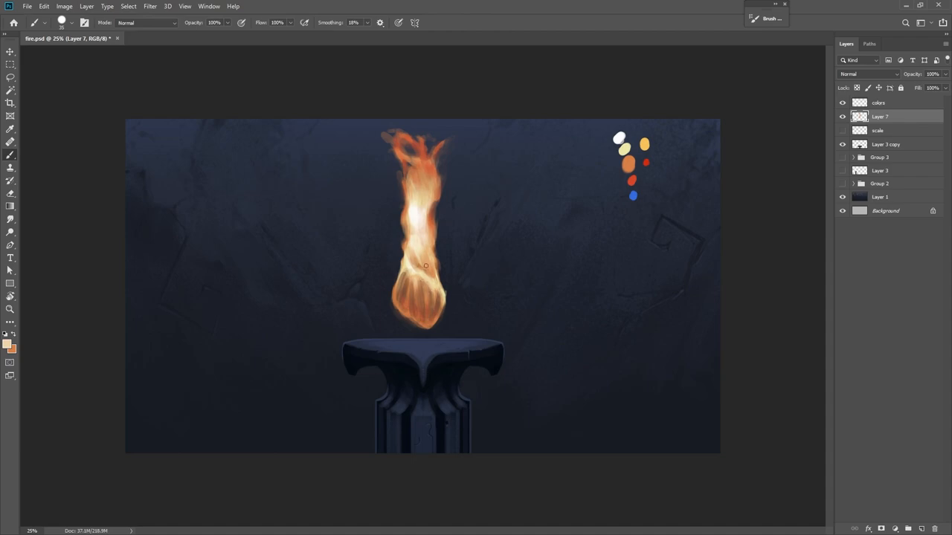
Sample orange, red and pale peach from the colour dots, then paint lighter streaks into the flame
click(426, 273)
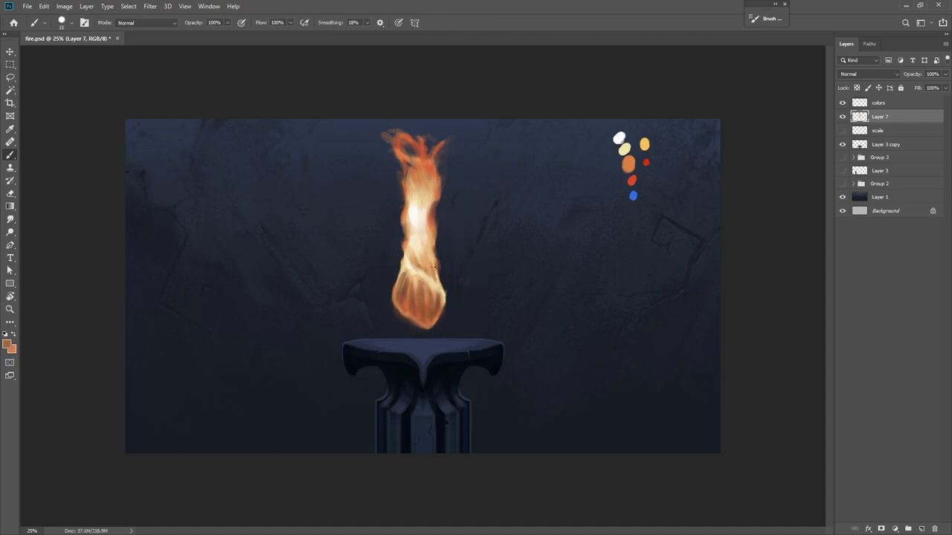
click(435, 260)
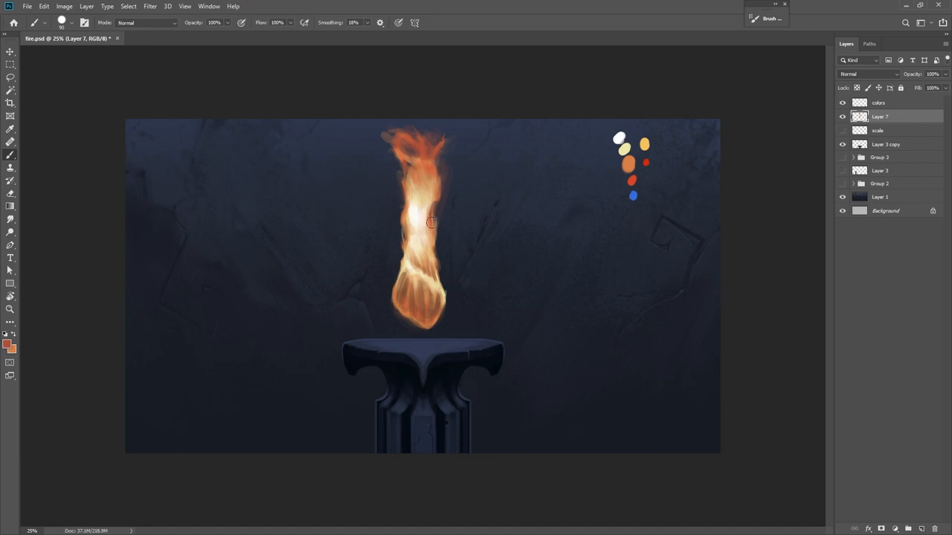
mouse_move(450, 157)
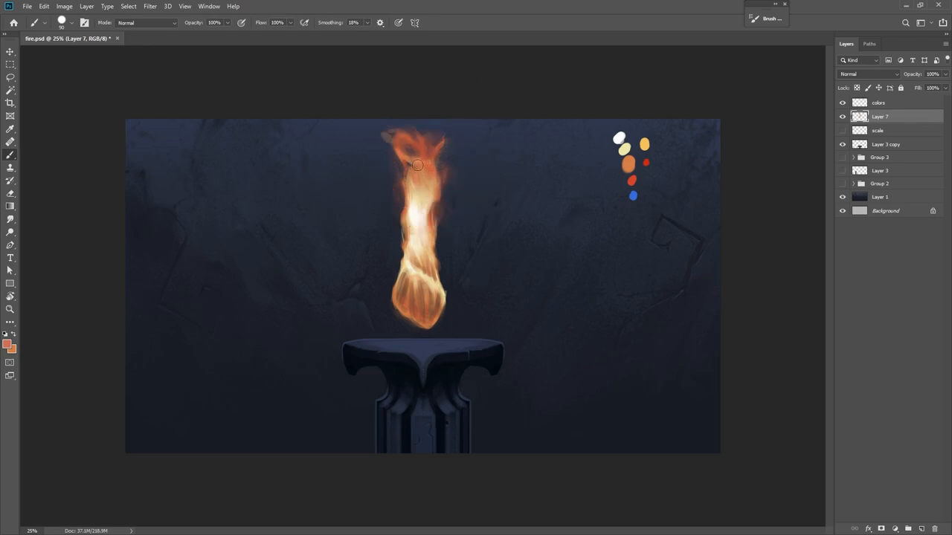
click(416, 145)
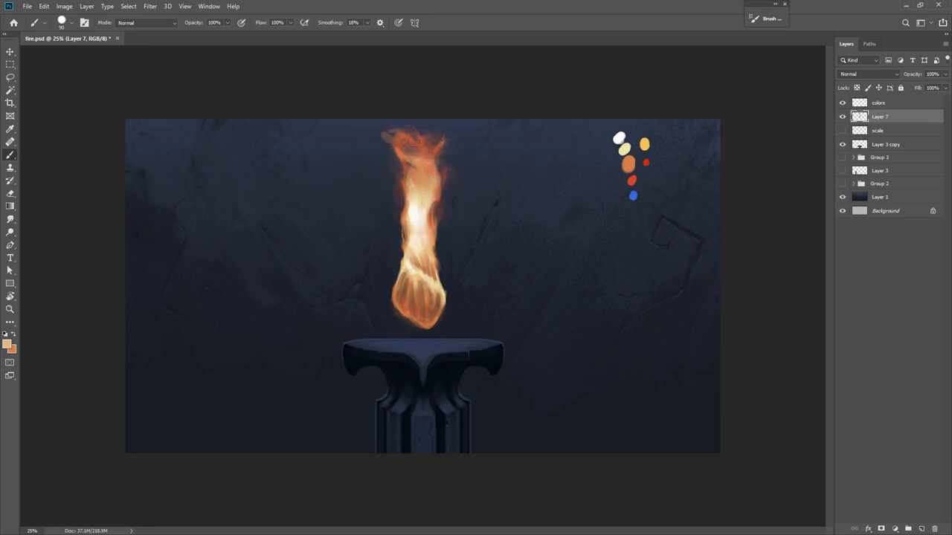
drag(413, 141, 440, 222)
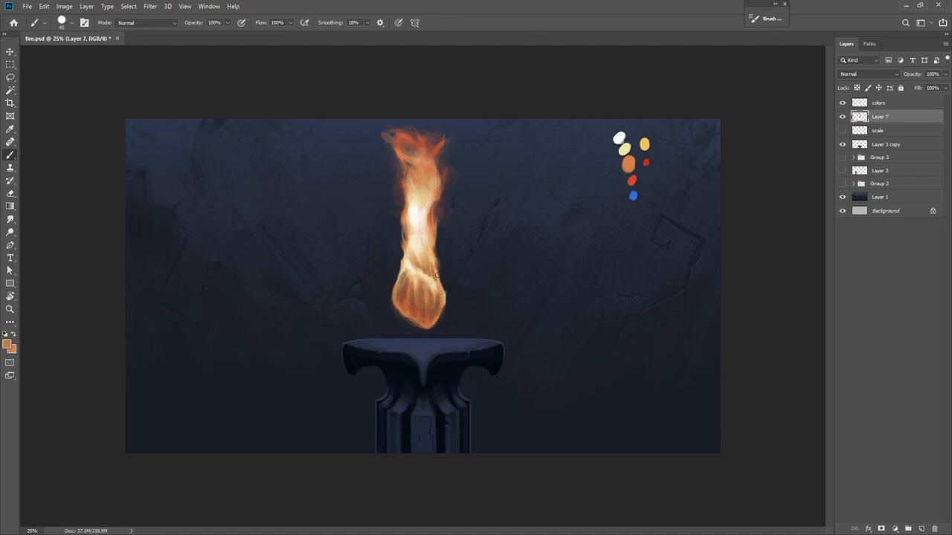
key(alt)
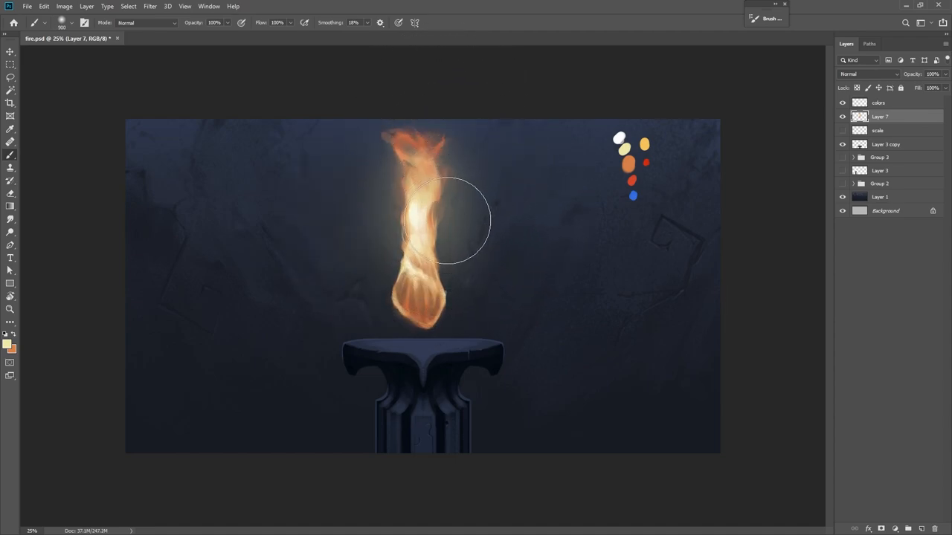
Dab a soft pale yellow glow beside the flame and bright white into its core
click(427, 212)
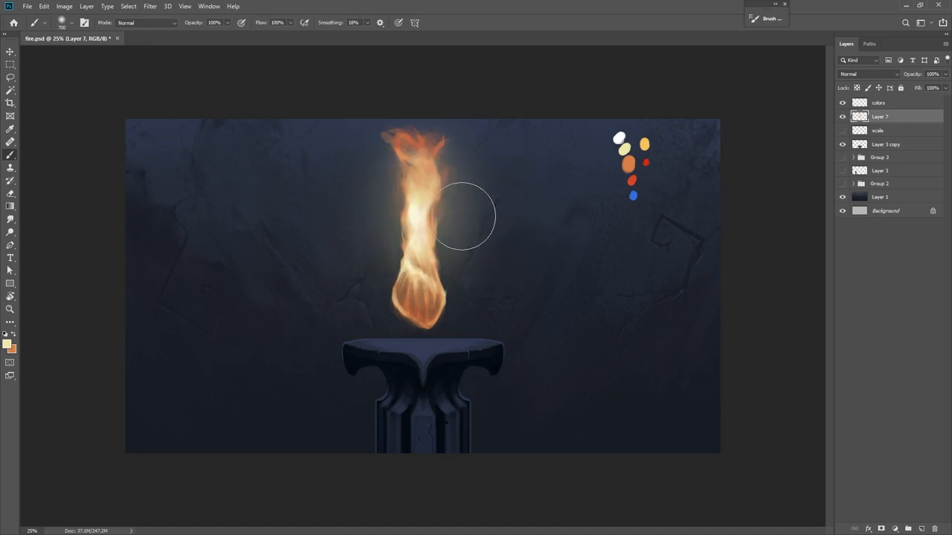
mouse_move(427, 264)
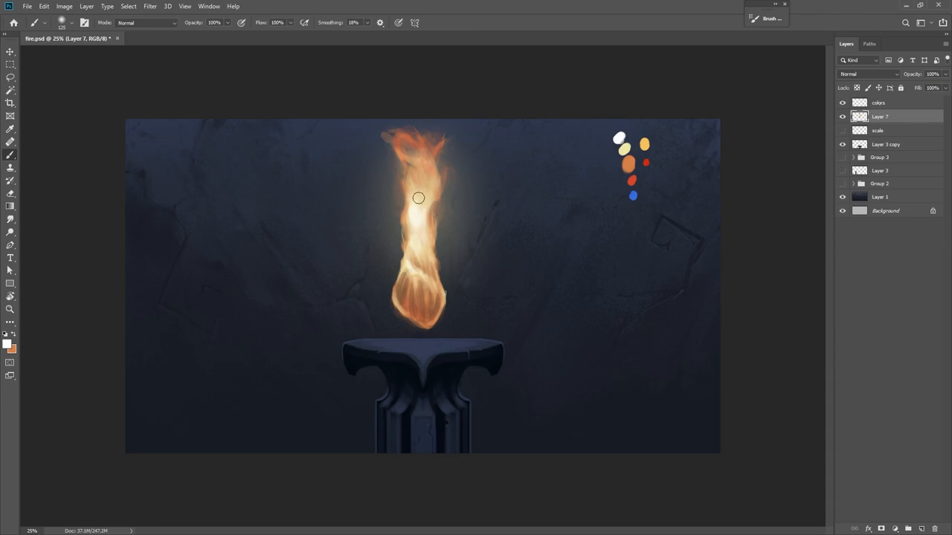
click(543, 206)
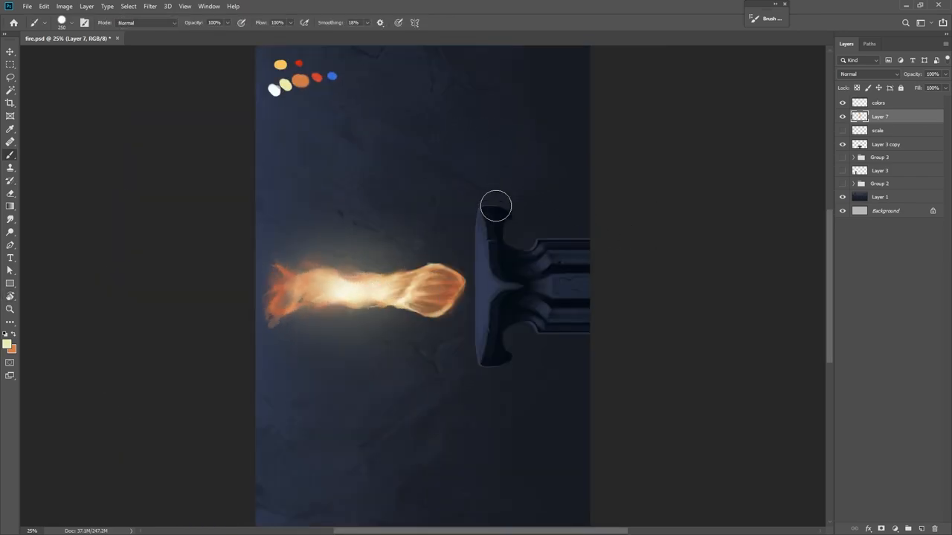
Brush warm orange firelight across the pedestal's top beneath the flame
drag(496, 206, 499, 239)
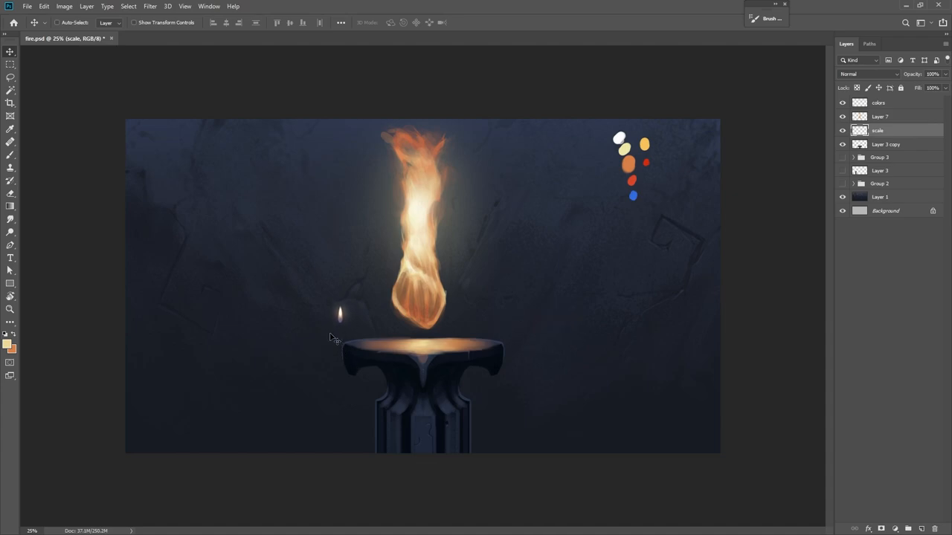
mouse_move(420, 125)
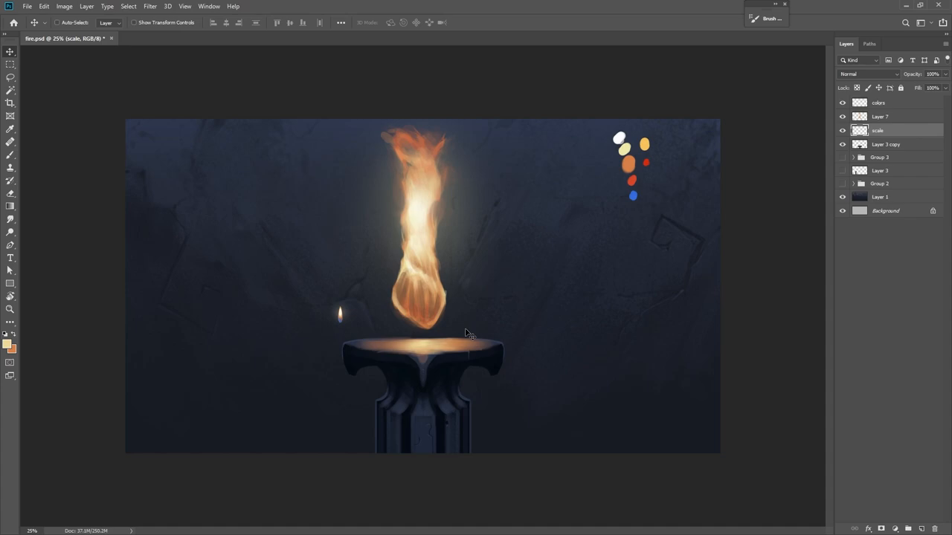
mouse_move(360, 363)
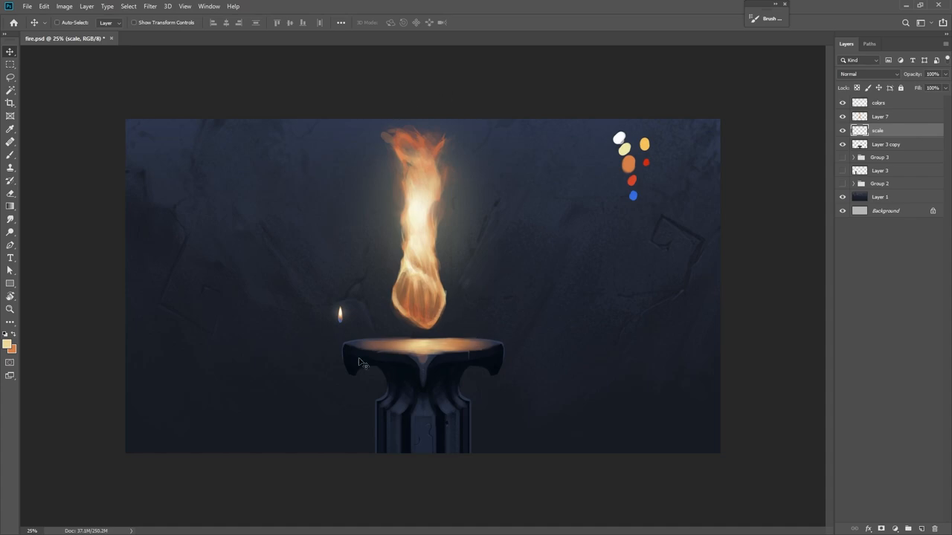